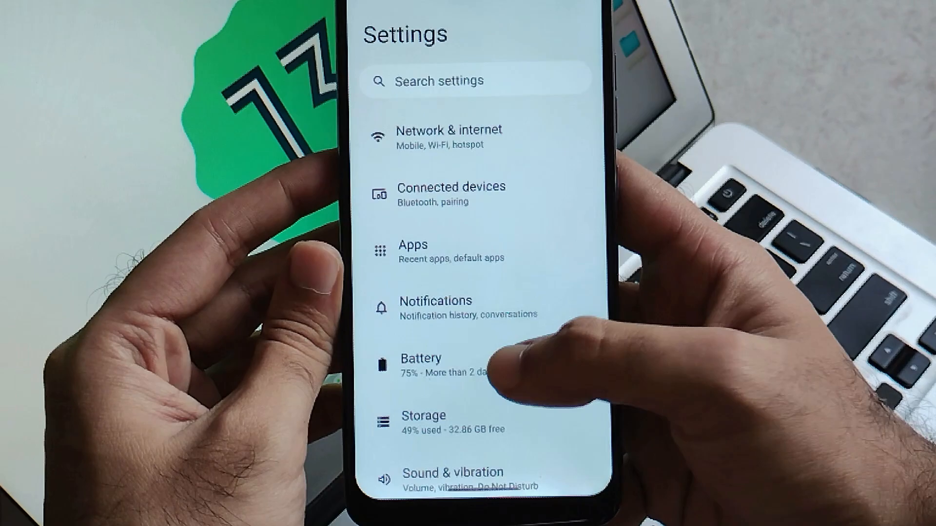
# - Open Battery and scroll through per-app power usage since the last full charge
pyautogui.click(420, 364)
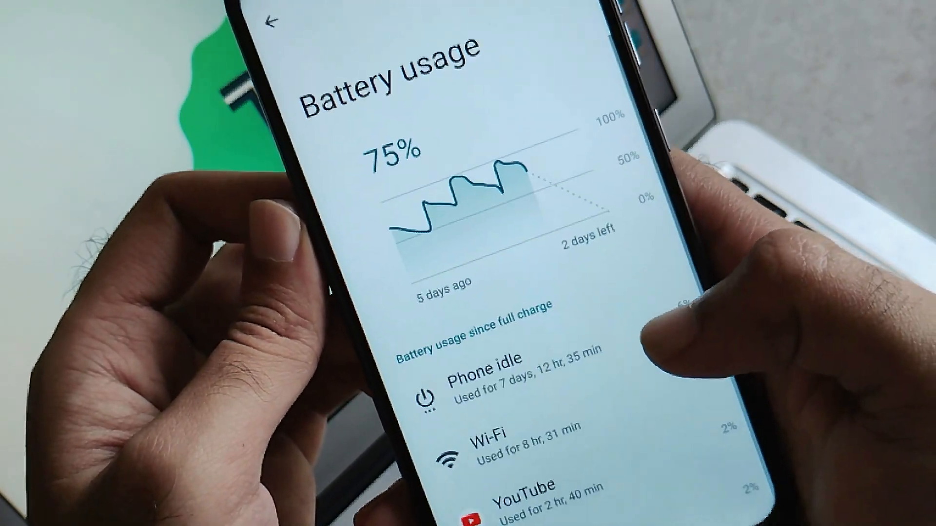
pyautogui.scroll(-3)
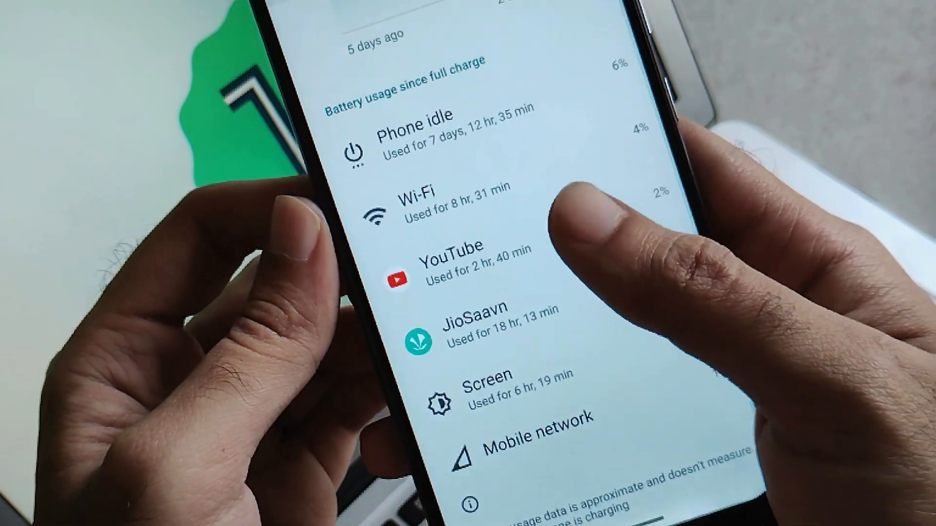
pyautogui.scroll(-3)
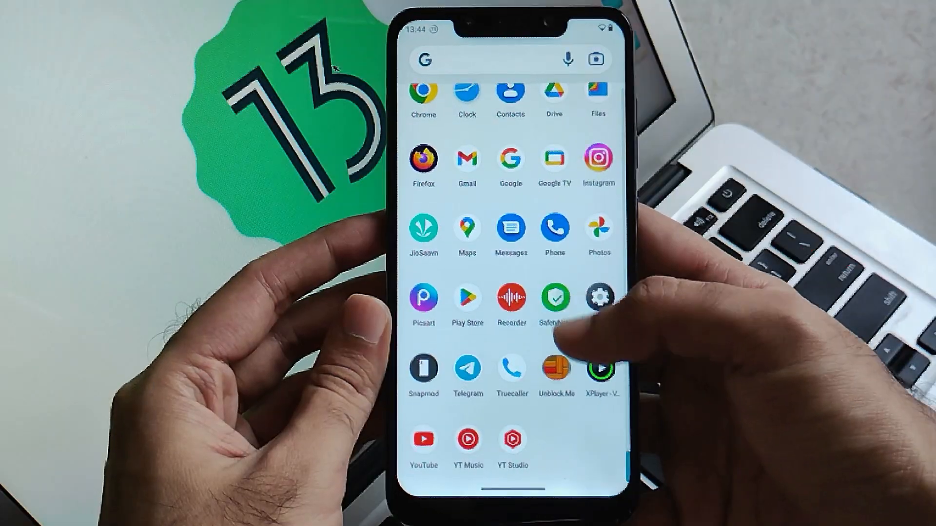
# - Browse the installed apps in the app drawer and return home
pyautogui.click(555, 297)
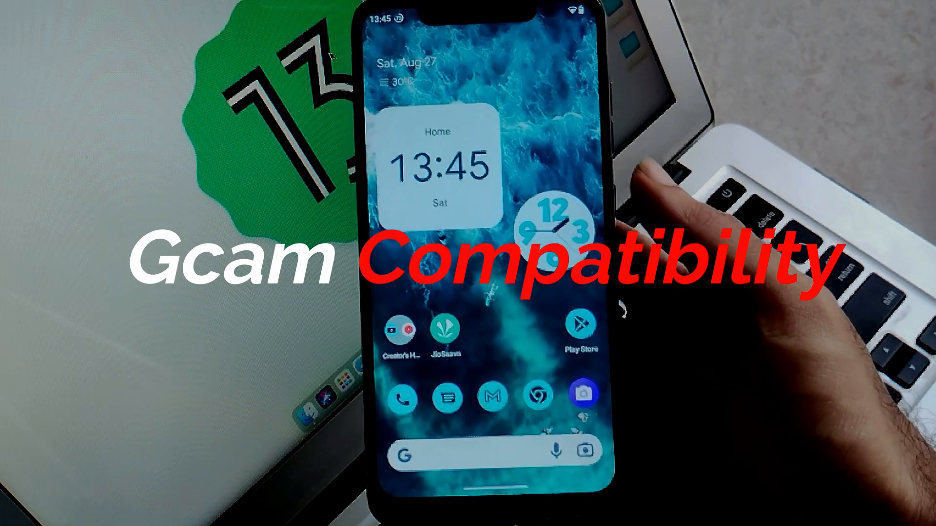
# - Launch the Google Camera port from the home screen
pyautogui.scroll(3)
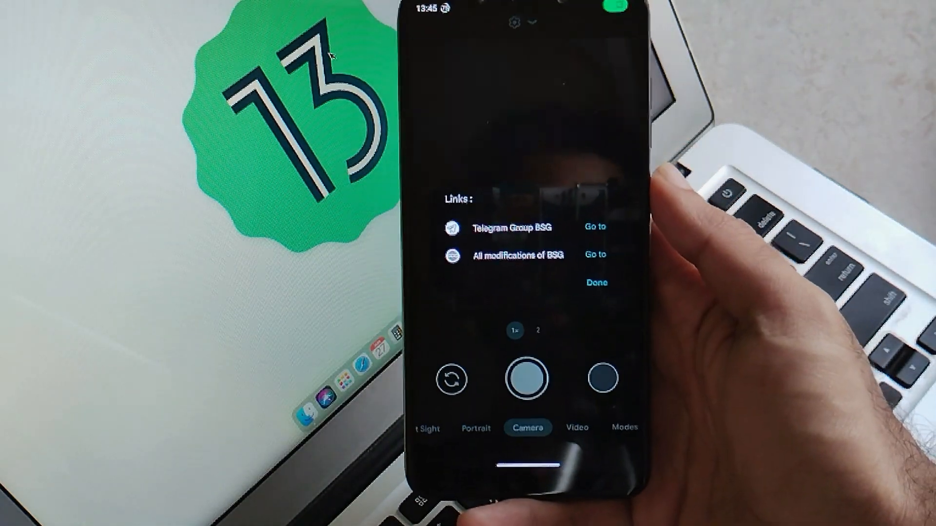
# - Dismiss the Links popup and show video quick settings: flash off, Full HD, 60 fps
pyautogui.click(596, 283)
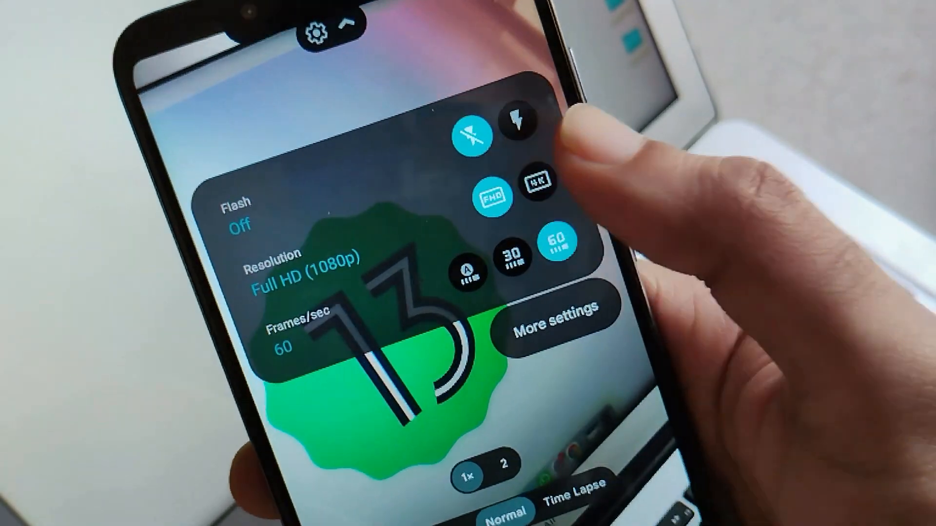
pyautogui.click(536, 181)
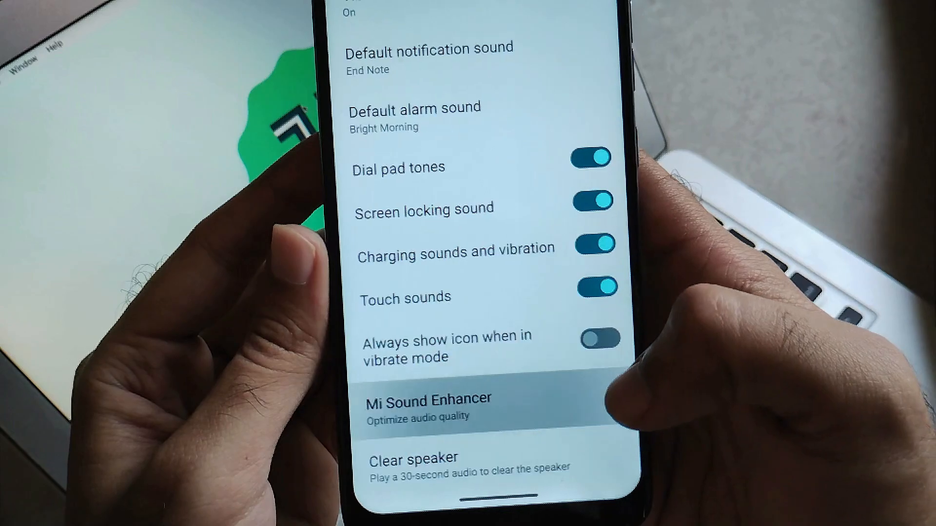
# - Open Mi Sound Enhancer and show the headphone type list, with Default selected
pyautogui.click(432, 406)
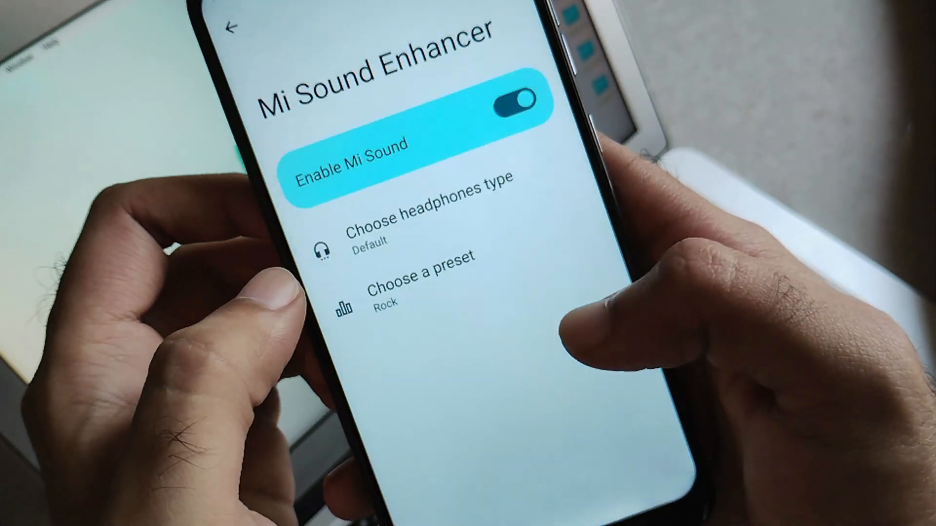
pyautogui.click(428, 227)
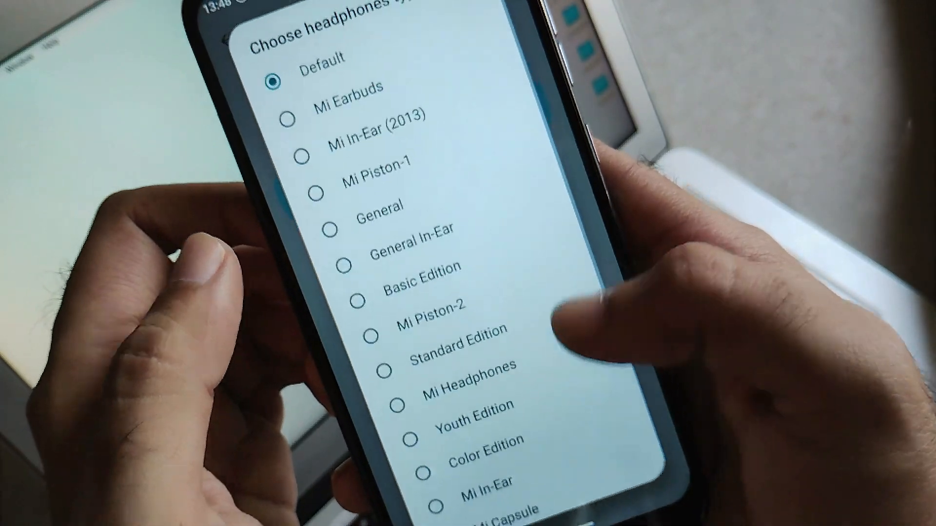